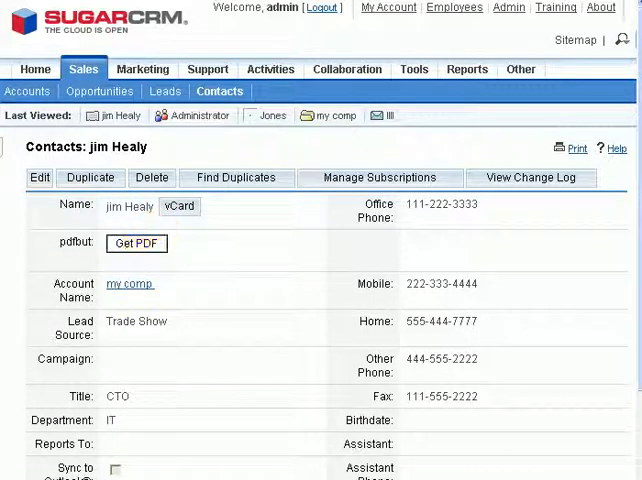
left_click(136, 243)
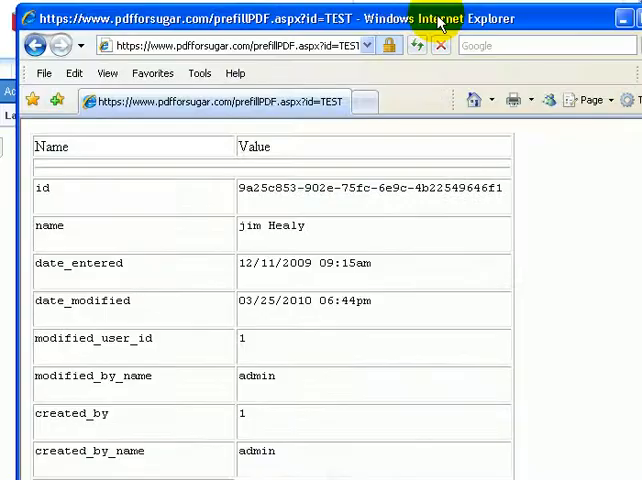
scroll("down", 3)
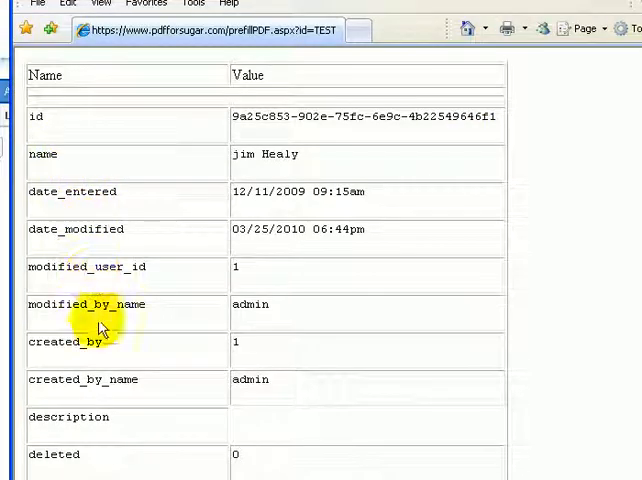
mouse_move(95, 381)
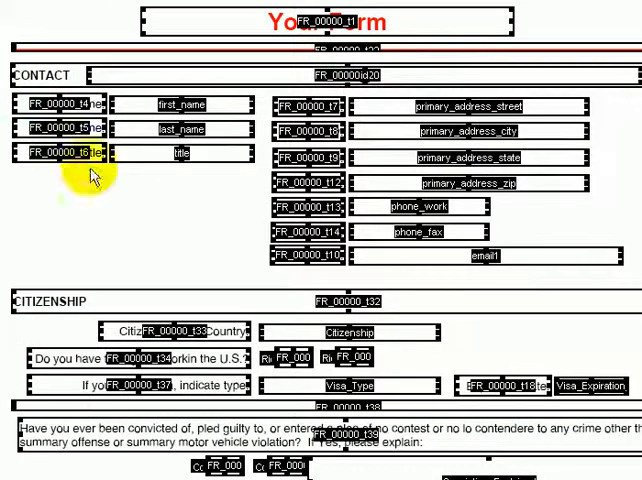
- In Acrobat's form editing mode, select then deselect the last_name field to check its name
left_click(196, 134)
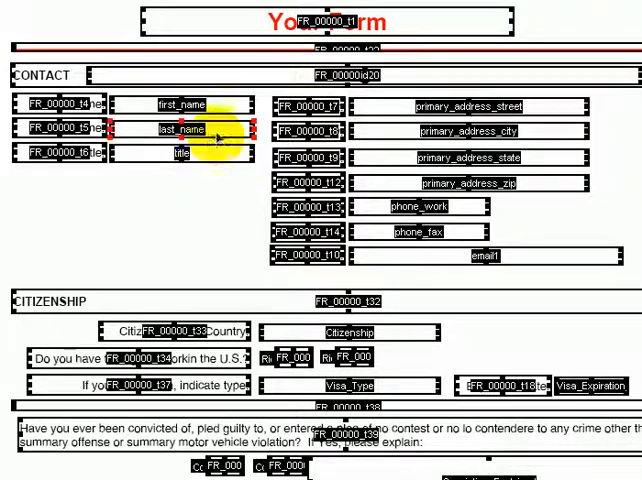
left_click(430, 207)
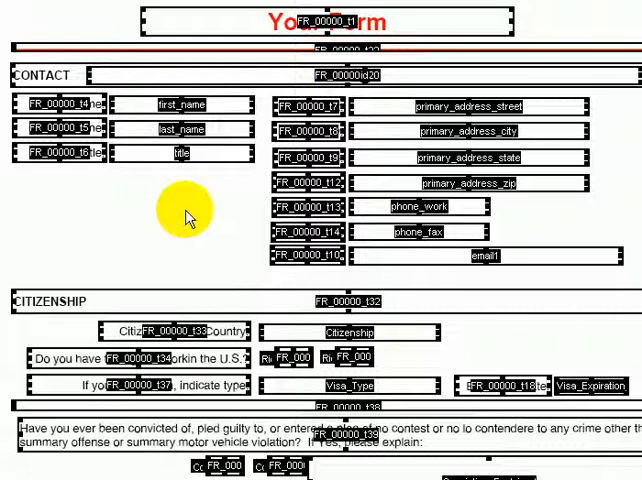
mouse_move(212, 152)
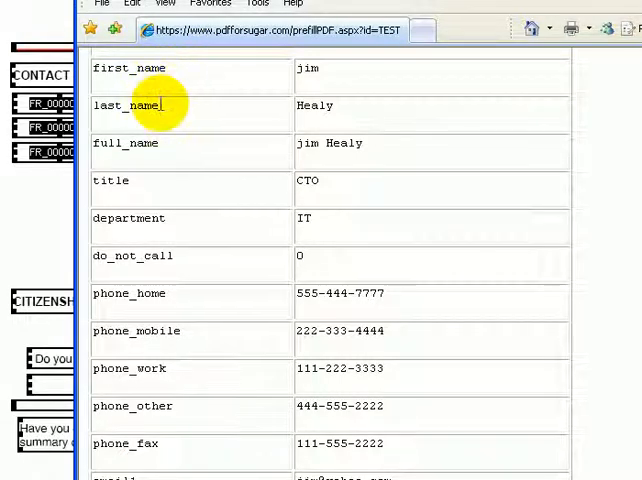
mouse_move(160, 146)
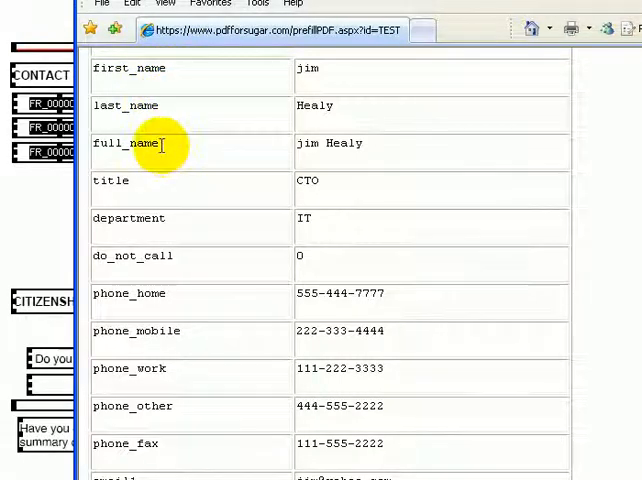
mouse_move(213, 147)
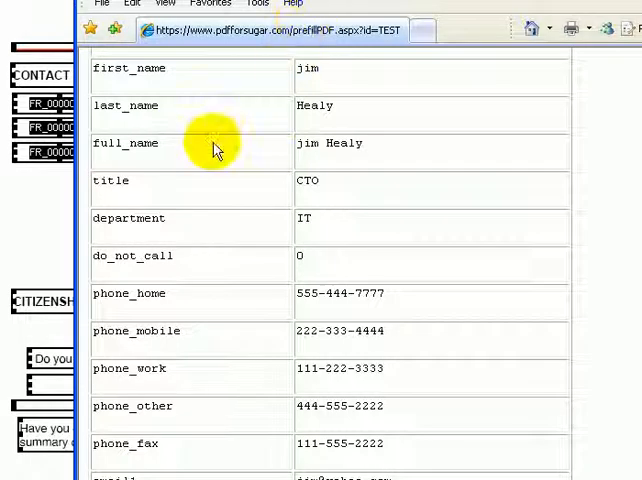
mouse_move(190, 110)
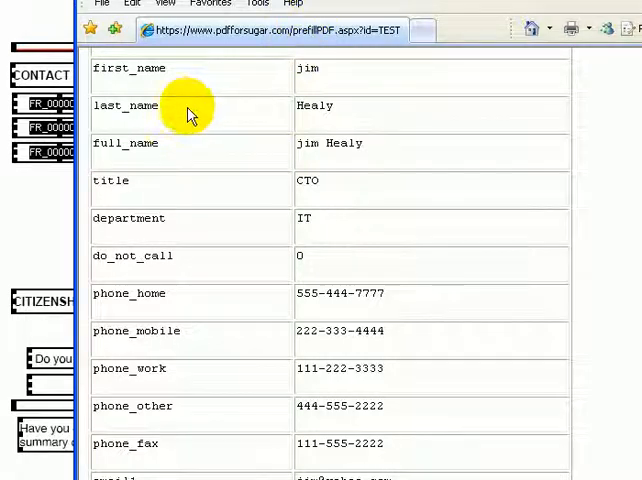
mouse_move(128, 70)
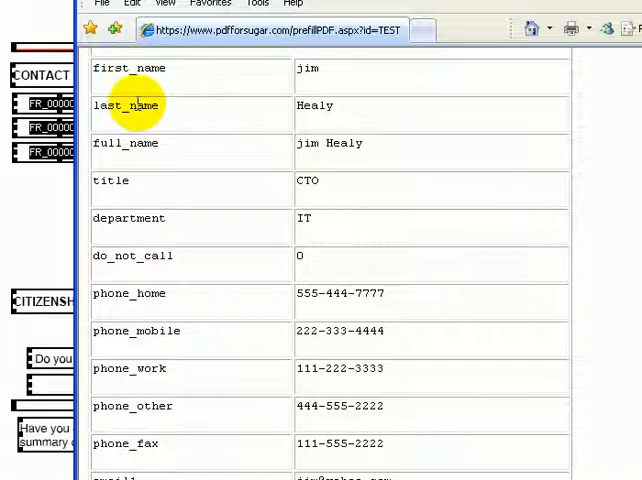
mouse_move(148, 180)
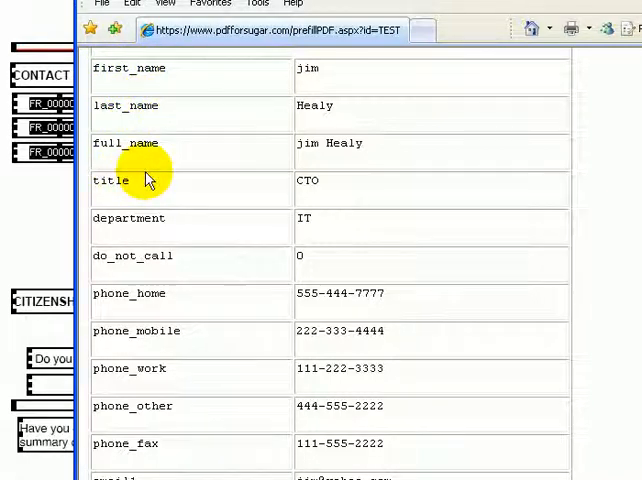
mouse_move(165, 300)
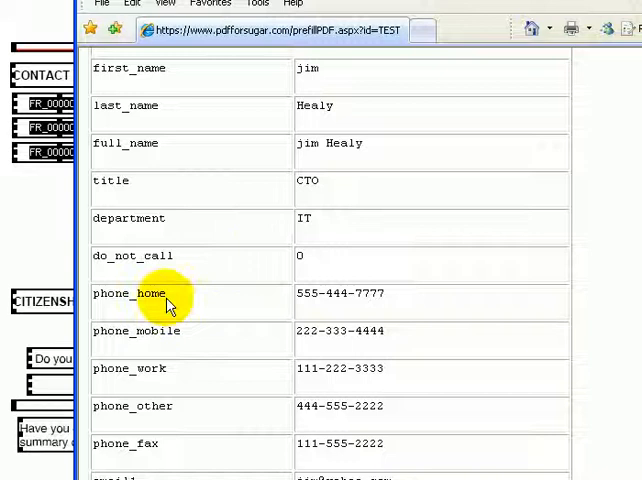